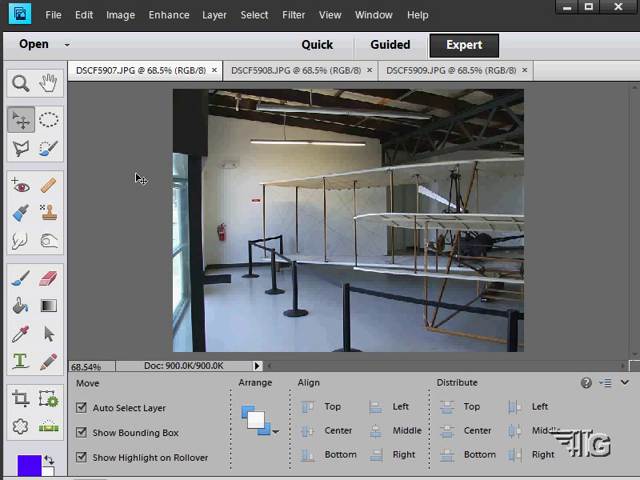
mouse_move(368, 209)
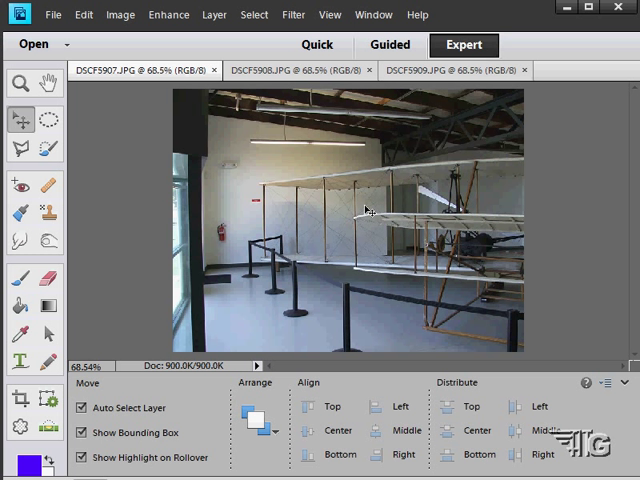
mouse_move(462, 248)
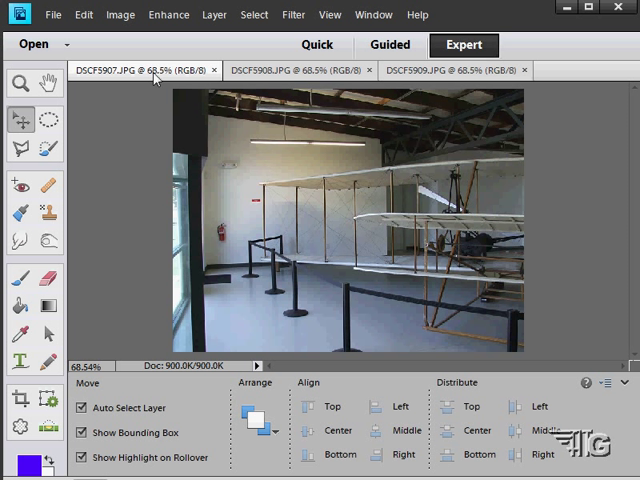
Step: Browse the DSCF5908, DSCF5909 and DSCF5907 hangar photos, finishing on DSCF5909.JPG
click(295, 69)
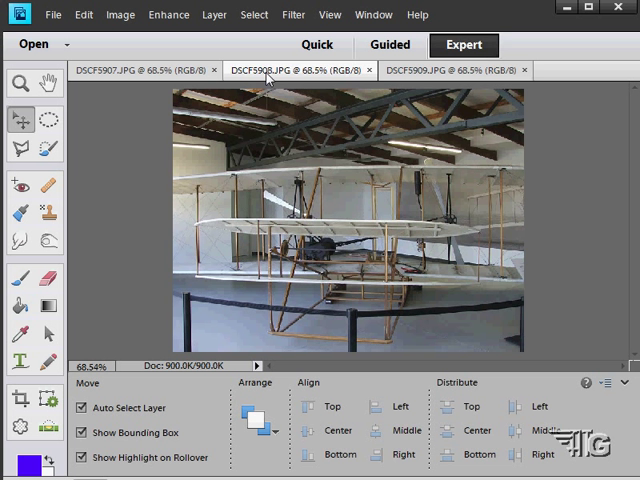
click(455, 69)
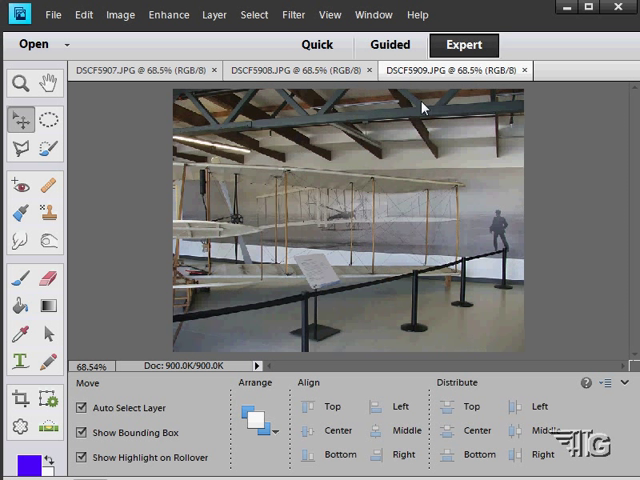
mouse_move(425, 232)
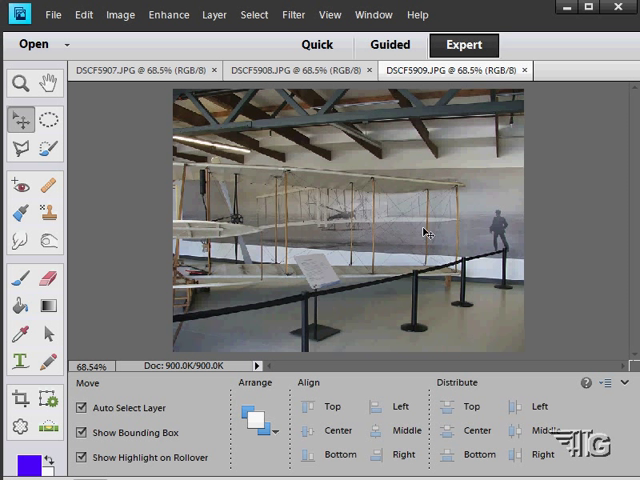
mouse_move(440, 326)
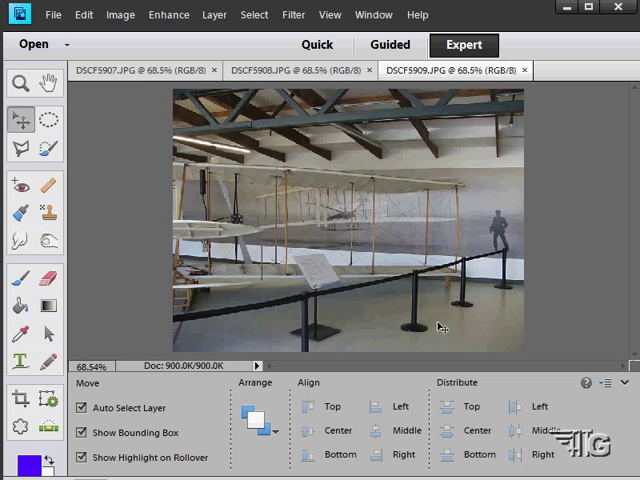
click(300, 69)
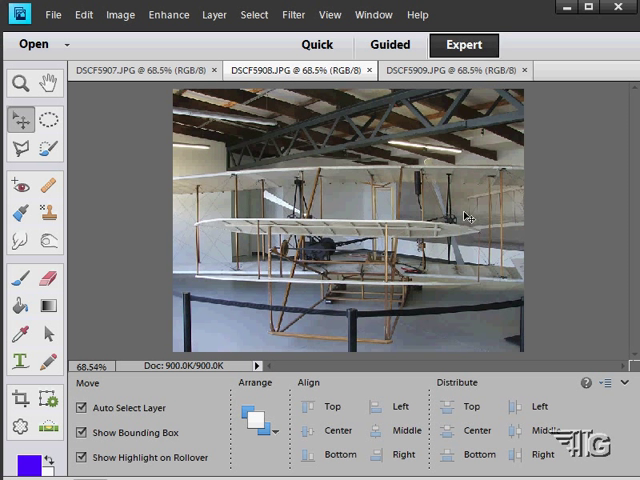
click(140, 70)
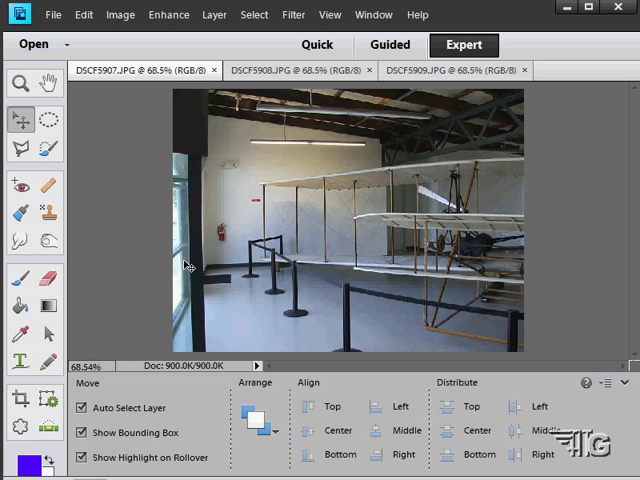
mouse_move(270, 69)
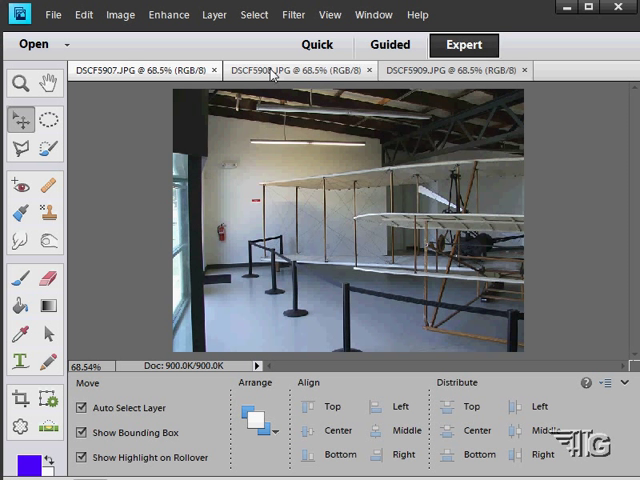
click(450, 69)
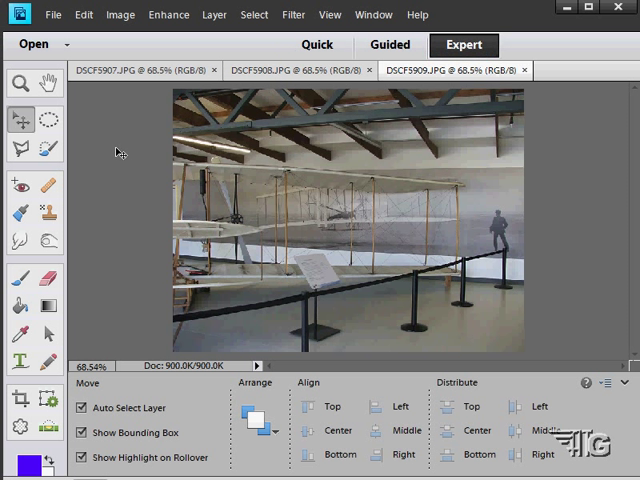
Step: Go through the Edit and Enhance menus toward the Photomerge Panorama command
click(84, 14)
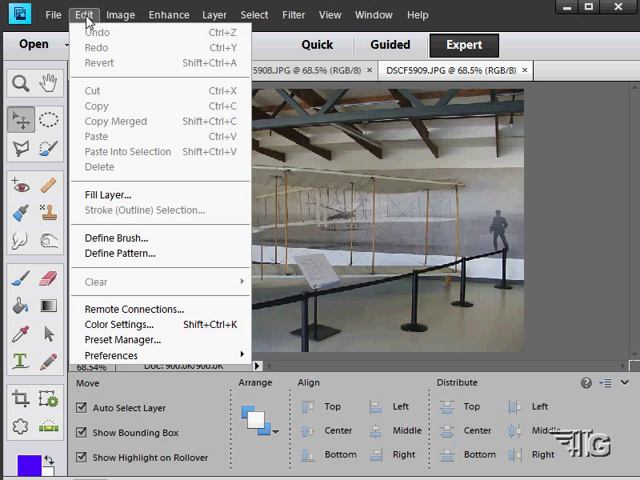
click(170, 14)
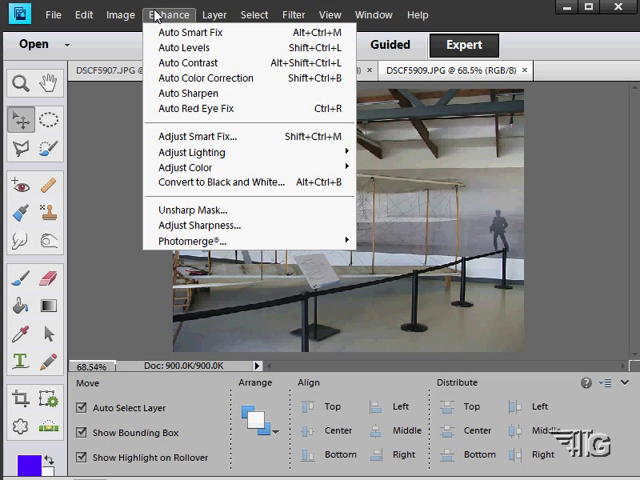
mouse_move(192, 240)
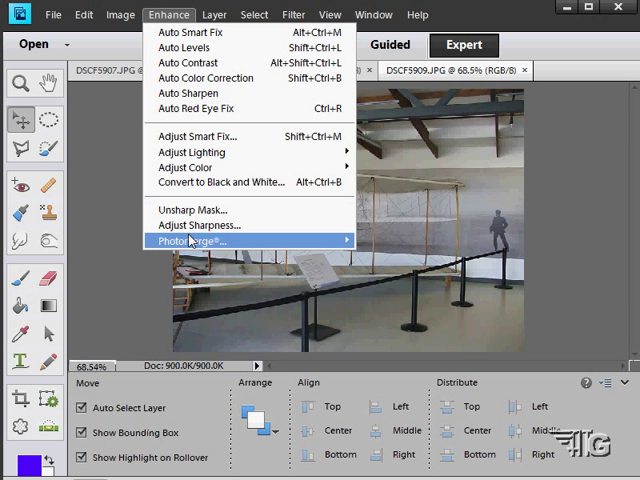
mouse_move(191, 240)
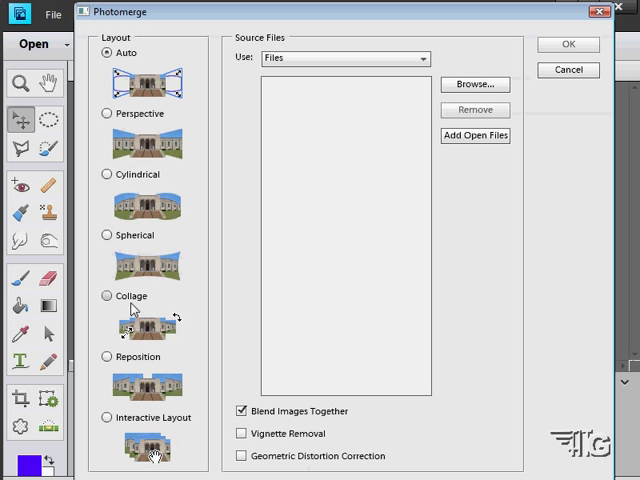
mouse_move(188, 216)
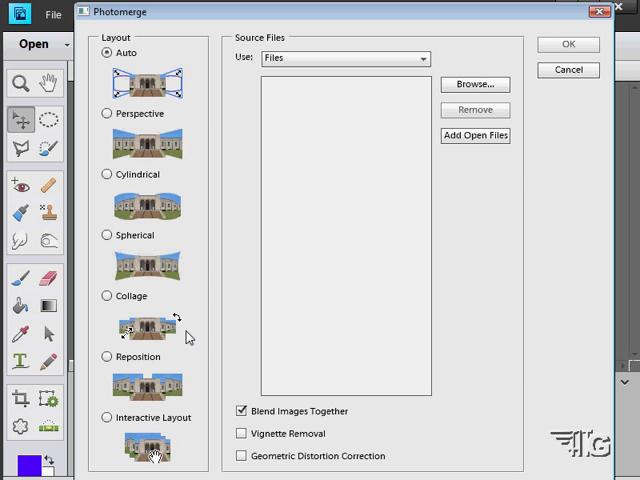
mouse_move(188, 469)
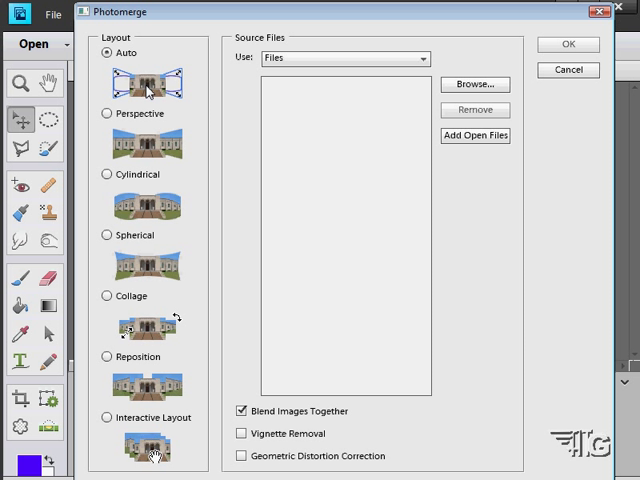
mouse_move(191, 88)
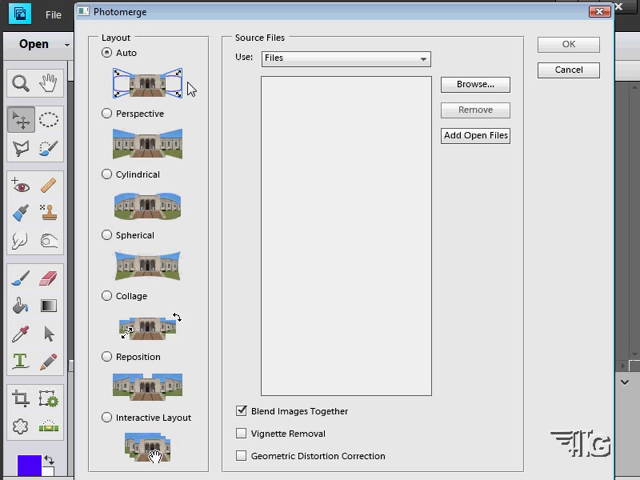
mouse_move(150, 93)
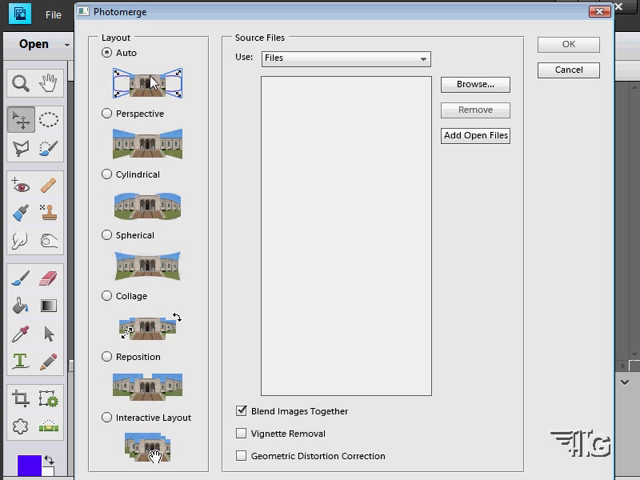
mouse_move(128, 110)
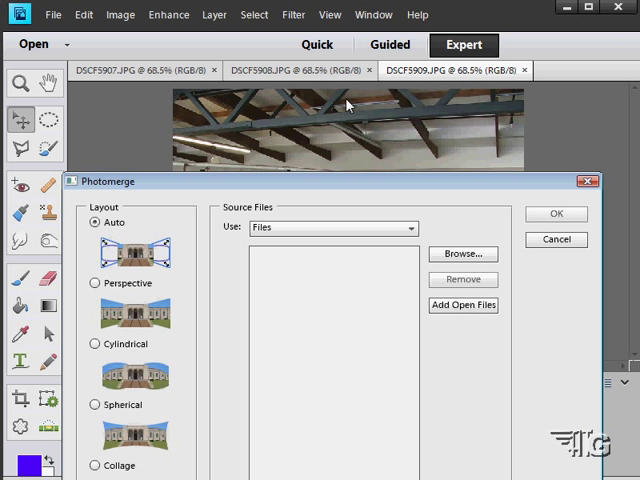
mouse_move(310, 150)
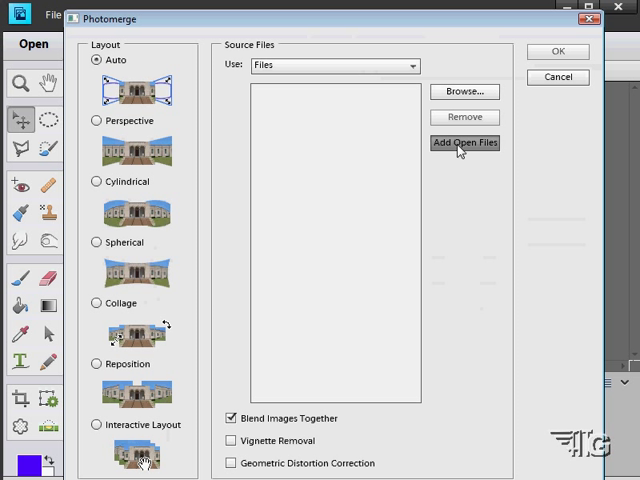
Step: Add DSCF5907, DSCF5908 and DSCF5909 as Photomerge source files with Add Open Files
click(464, 142)
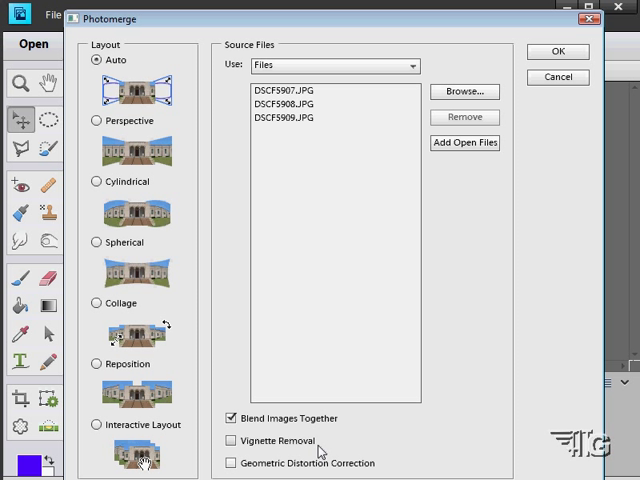
mouse_move(266, 456)
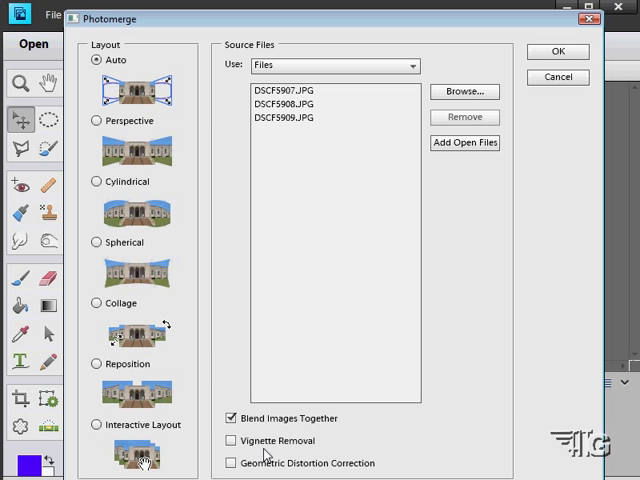
mouse_move(296, 471)
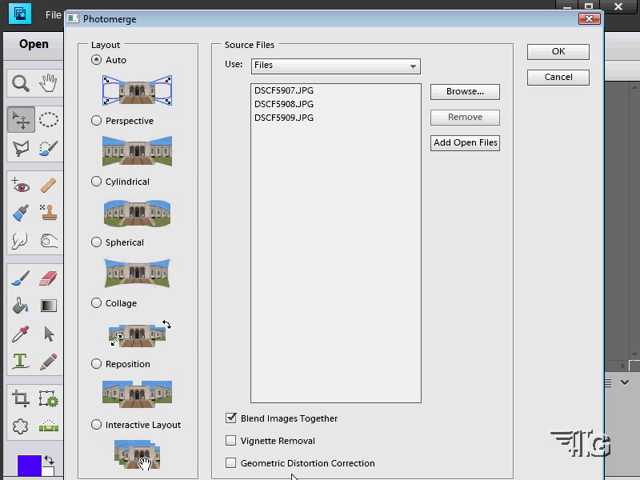
mouse_move(421, 364)
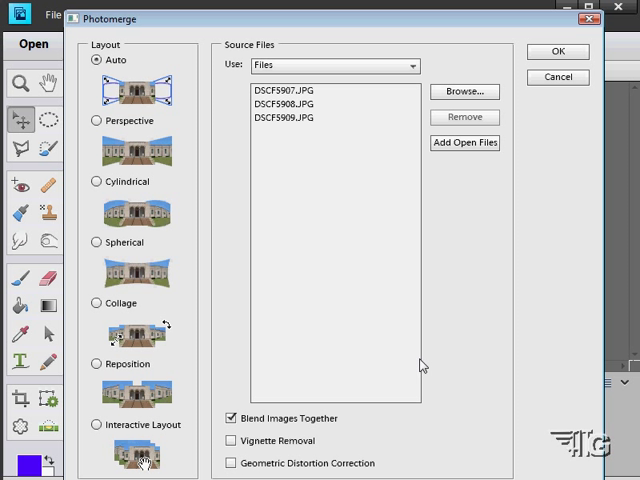
mouse_move(395, 50)
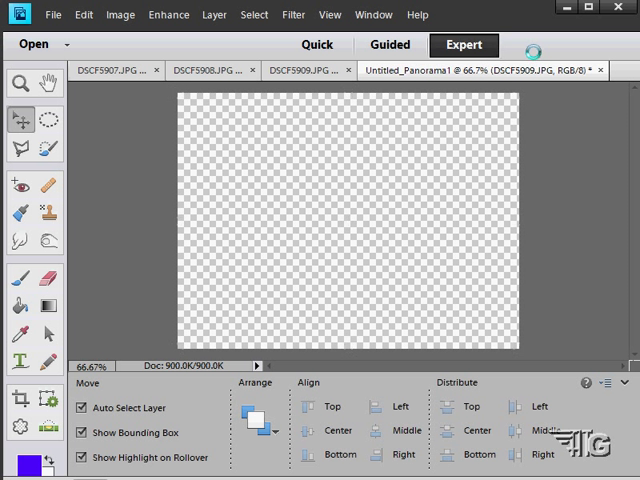
Step: Run the merge to produce Untitled_Panorama1 from the three hangar photos
click(120, 70)
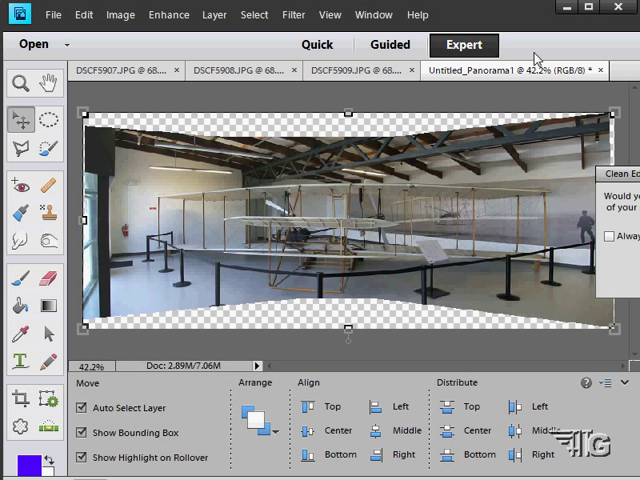
mouse_move(408, 141)
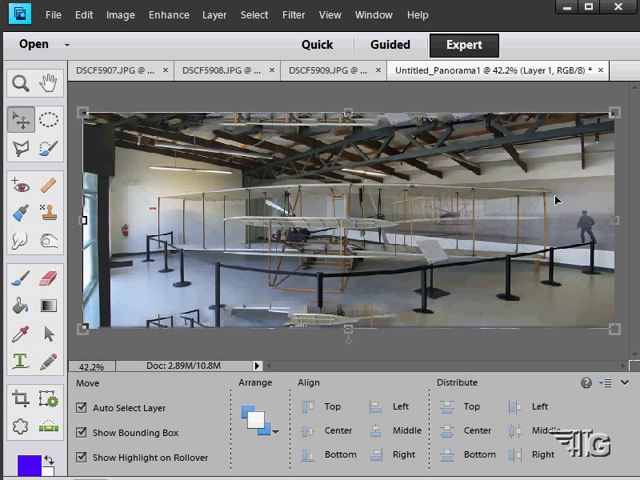
mouse_move(147, 187)
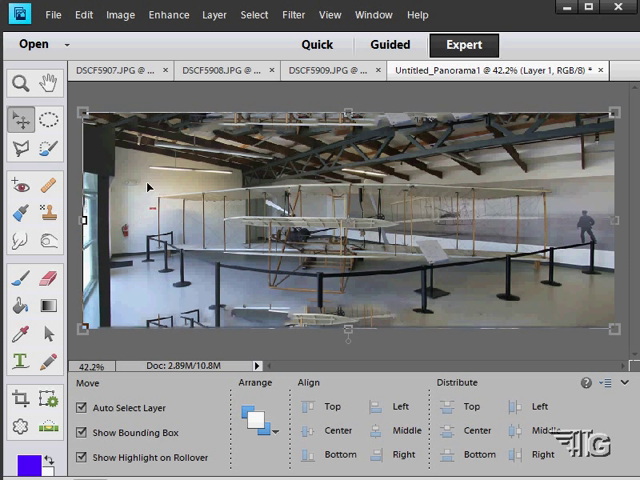
mouse_move(548, 258)
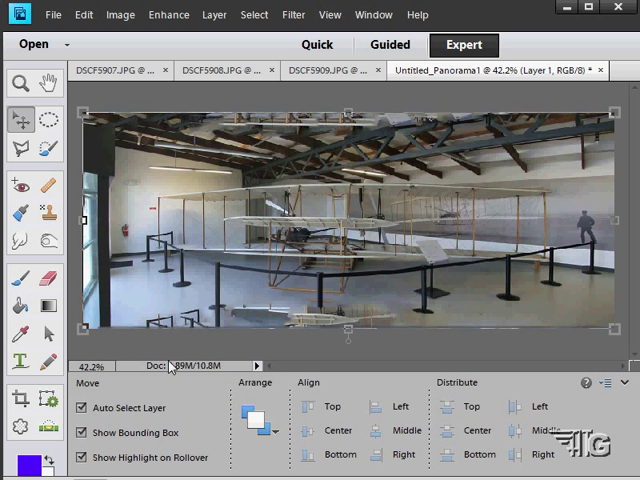
mouse_move(296, 188)
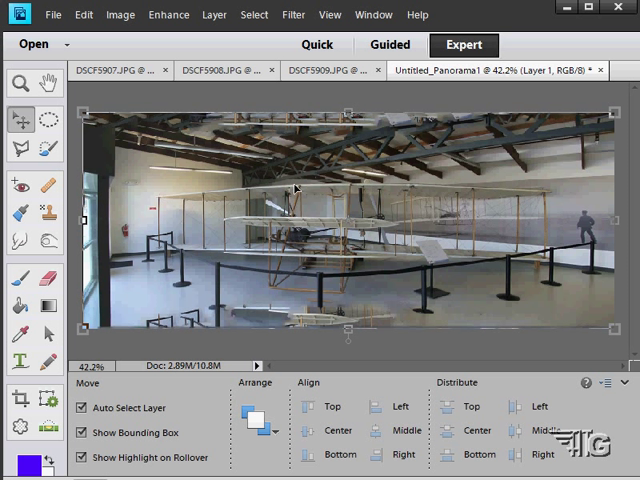
mouse_move(370, 261)
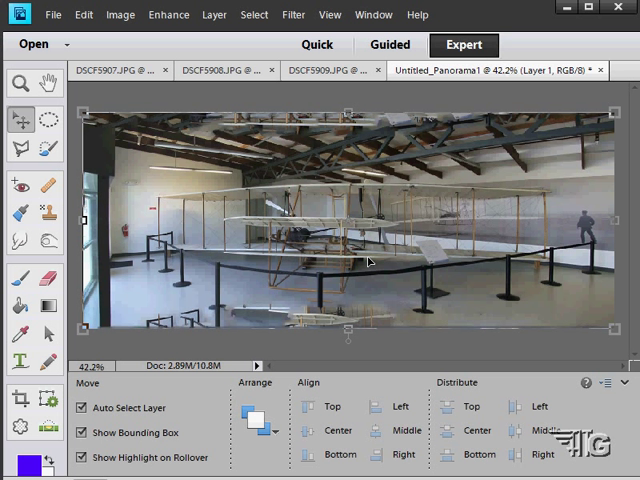
mouse_move(343, 217)
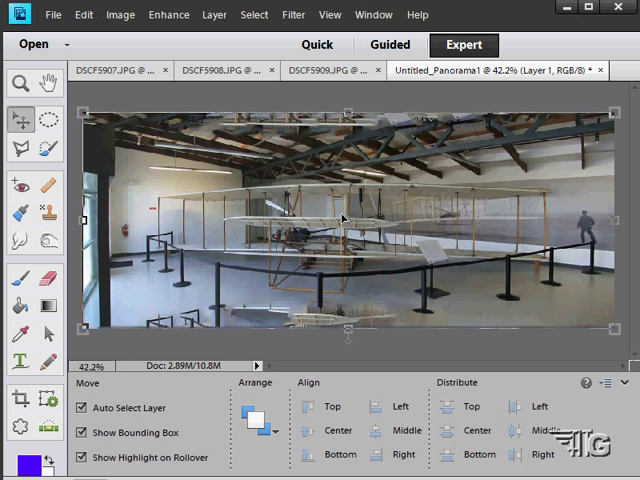
mouse_move(463, 214)
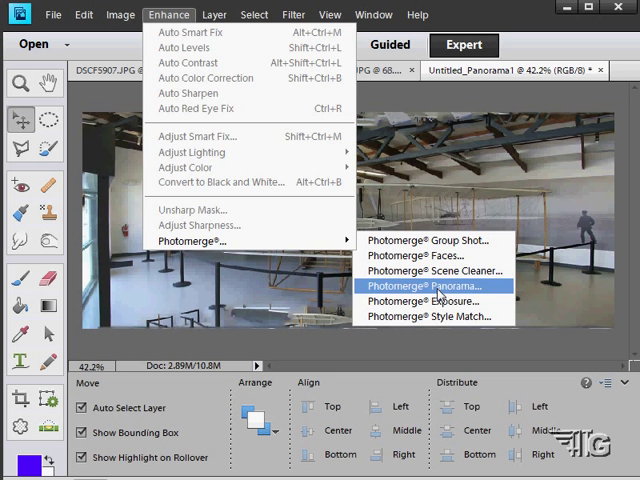
Step: Start a Perspective-layout panorama from the open photos and dismiss the script error
click(434, 287)
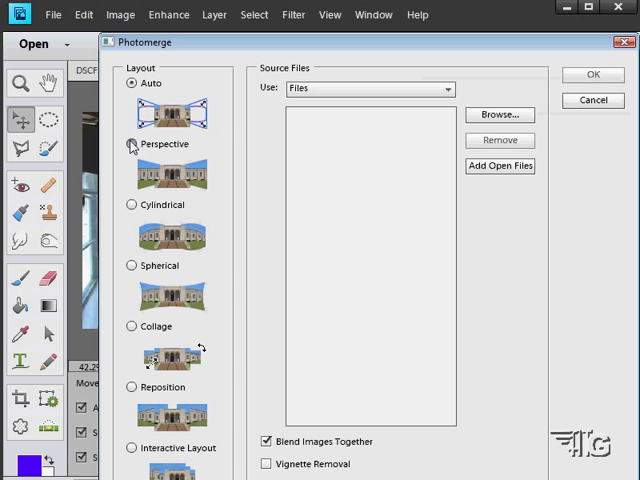
click(130, 144)
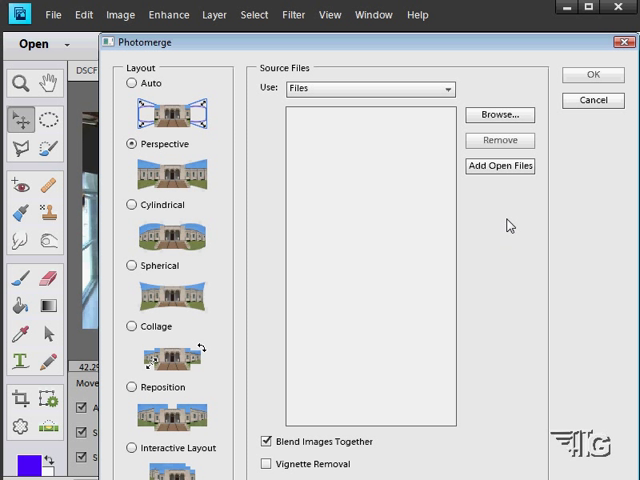
mouse_move(500, 170)
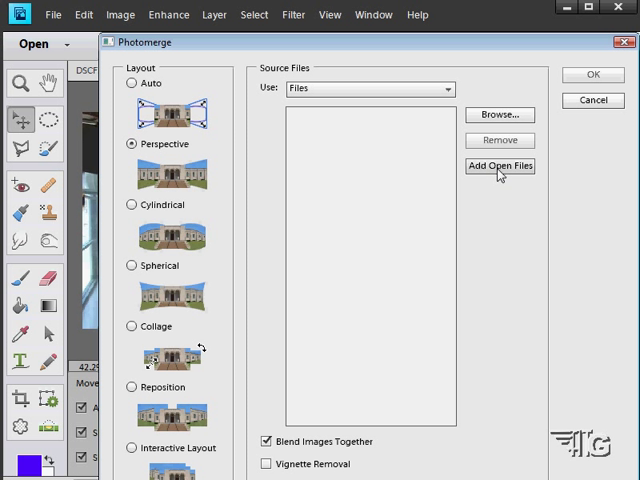
click(500, 165)
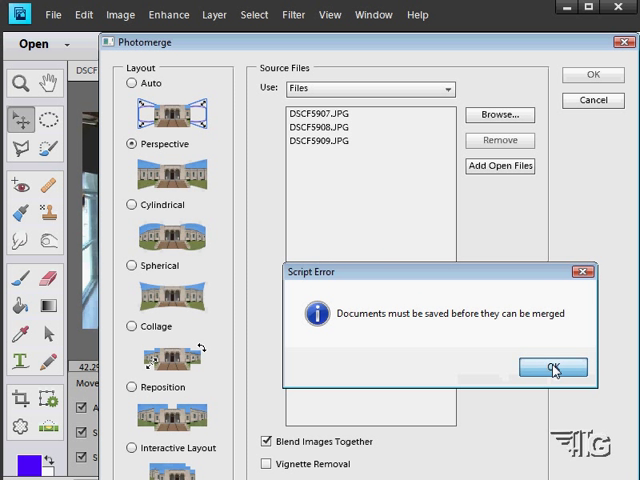
click(552, 367)
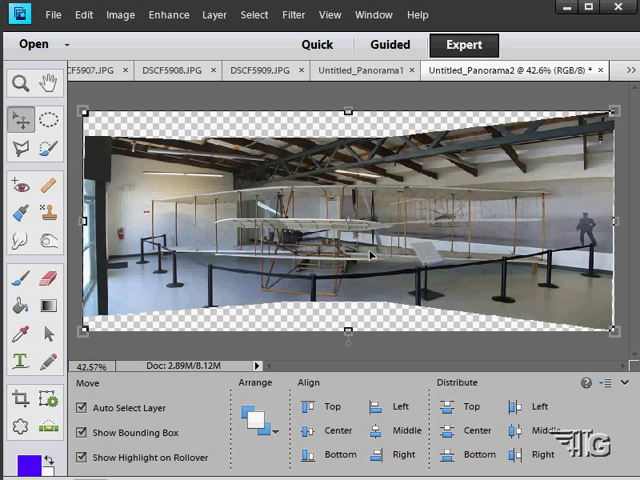
mouse_move(258, 222)
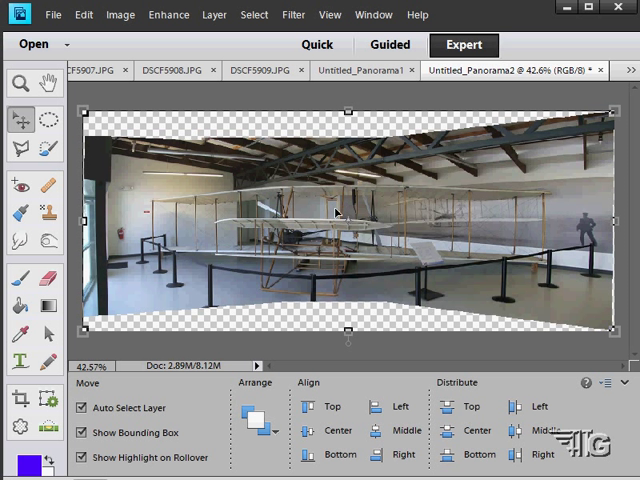
Step: Close Untitled_Panorama2 without saving and start a Spherical panorama from the open photos
click(599, 70)
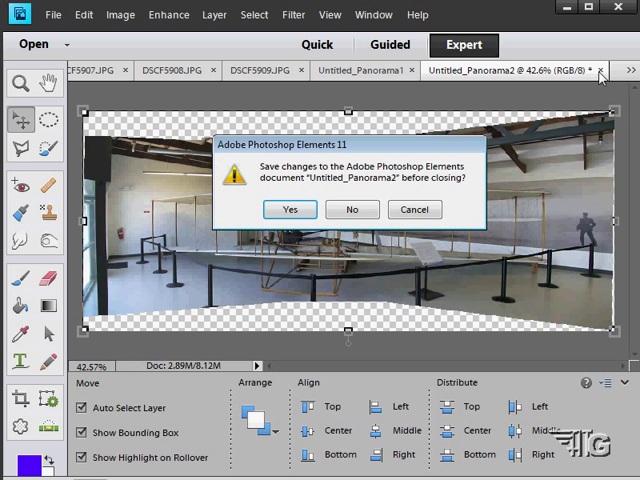
click(352, 209)
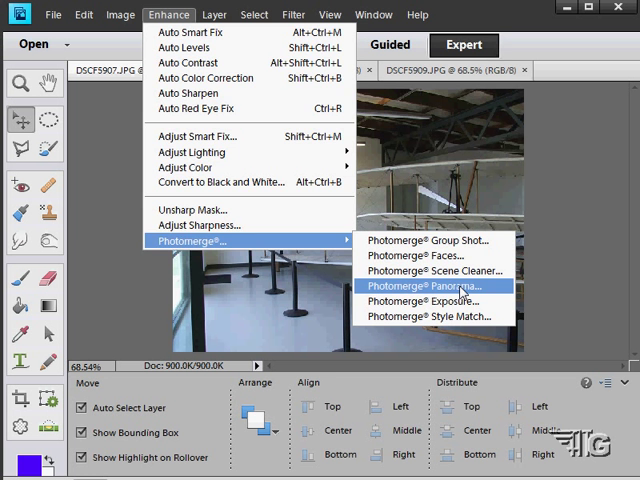
click(430, 286)
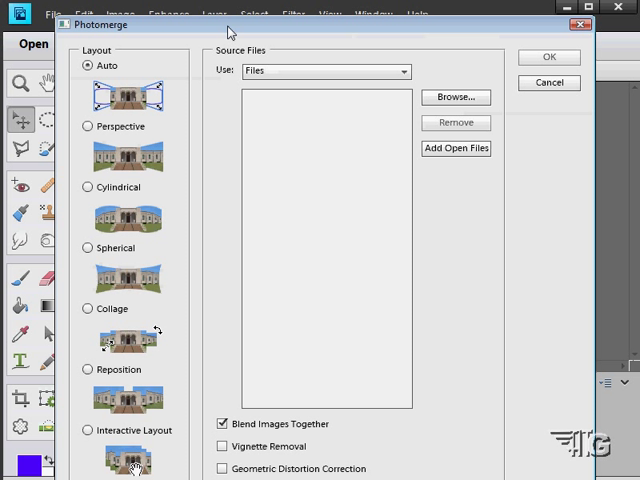
mouse_move(287, 299)
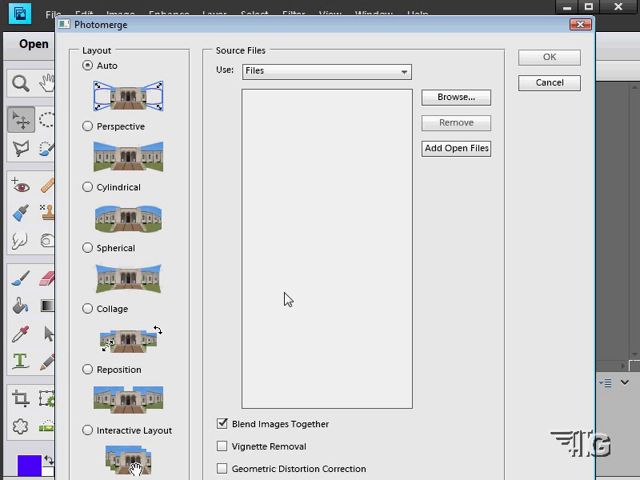
mouse_move(190, 231)
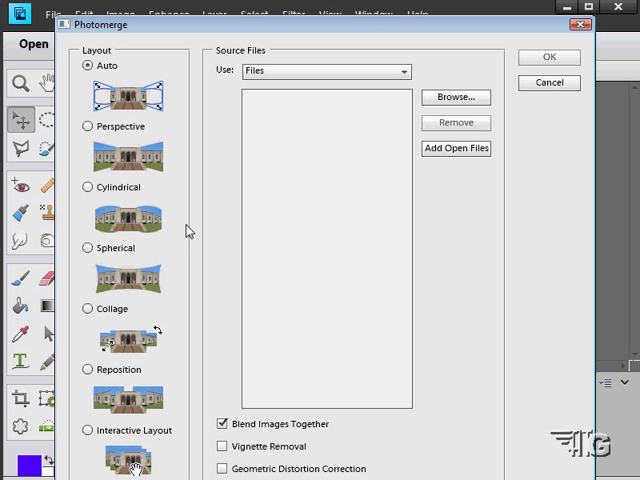
mouse_move(143, 242)
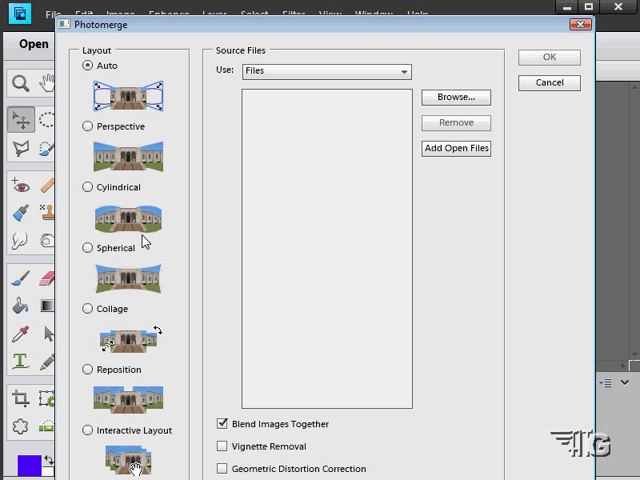
mouse_move(88, 254)
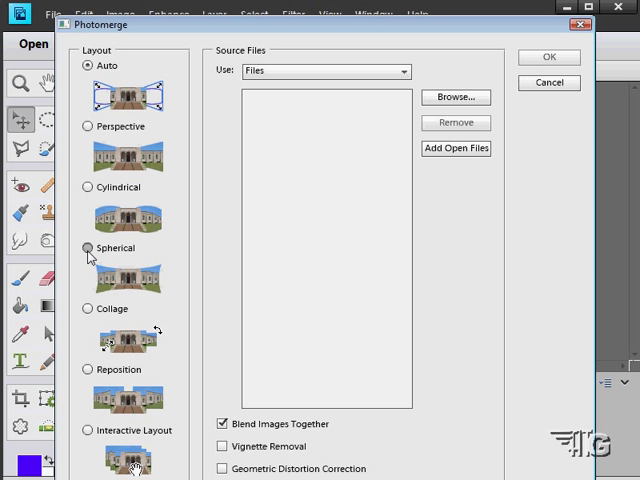
click(88, 247)
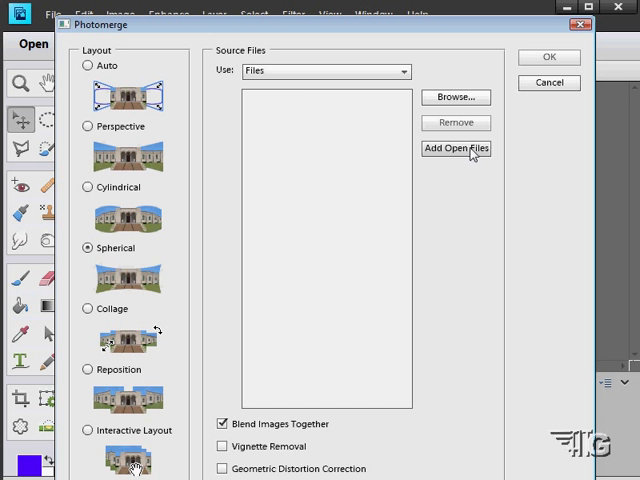
click(456, 148)
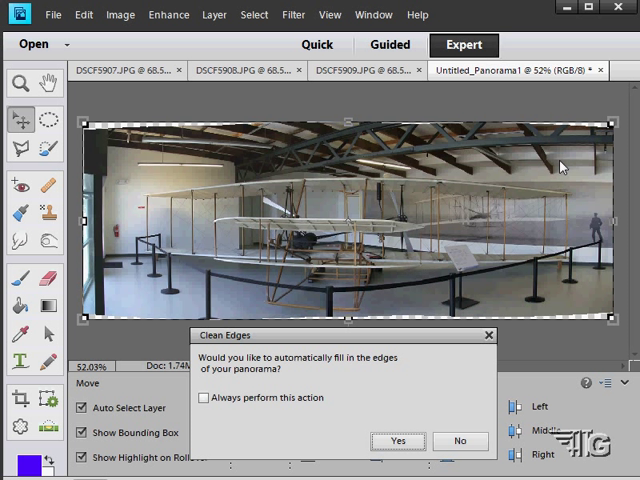
mouse_move(452, 187)
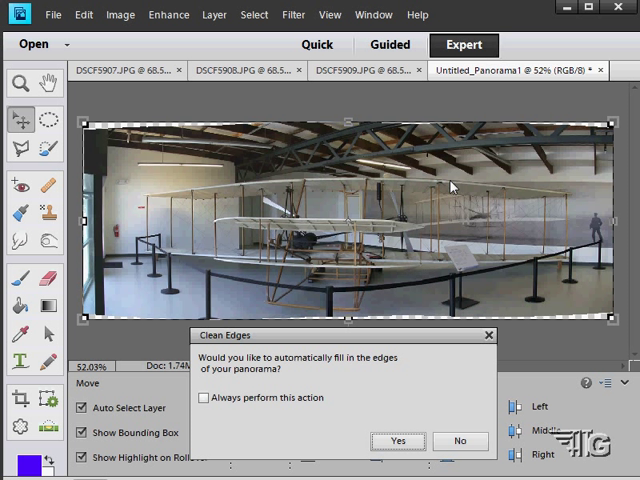
mouse_move(510, 210)
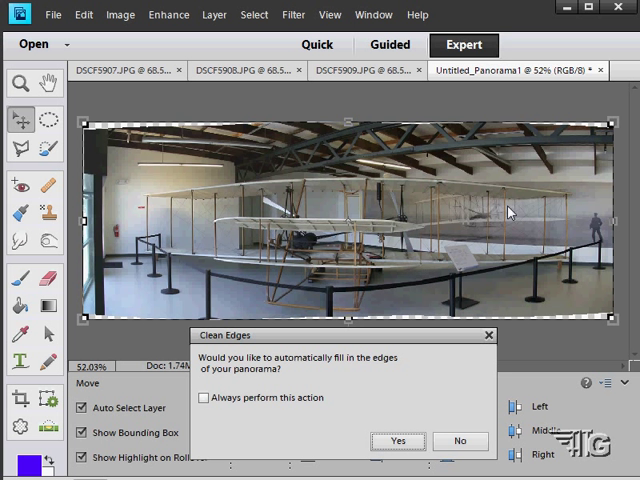
mouse_move(333, 290)
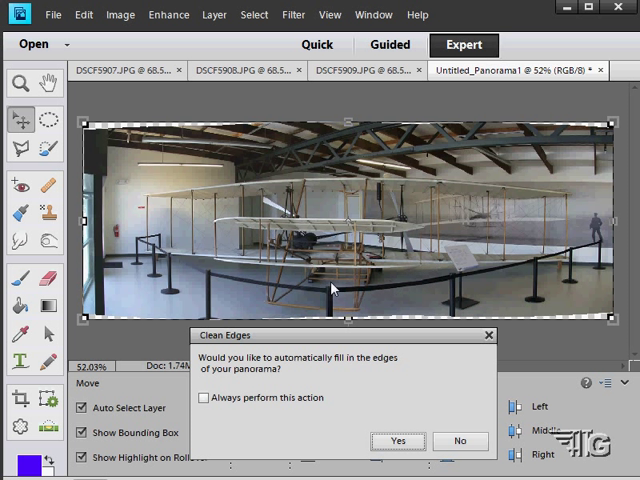
mouse_move(372, 265)
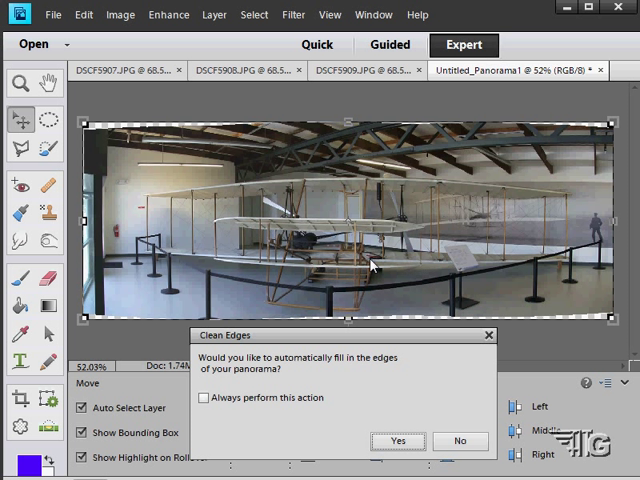
mouse_move(463, 293)
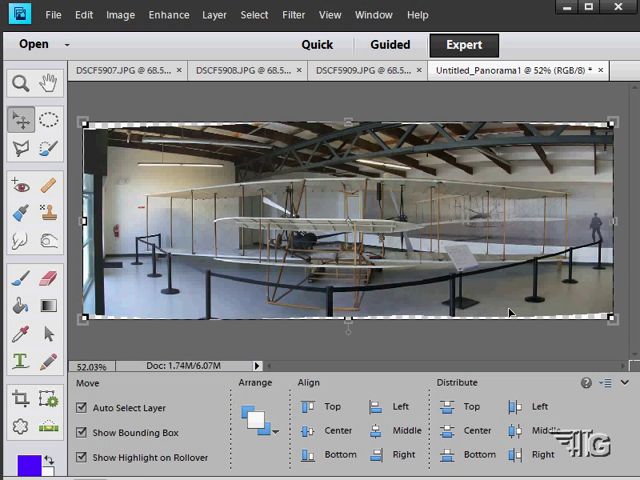
mouse_move(443, 311)
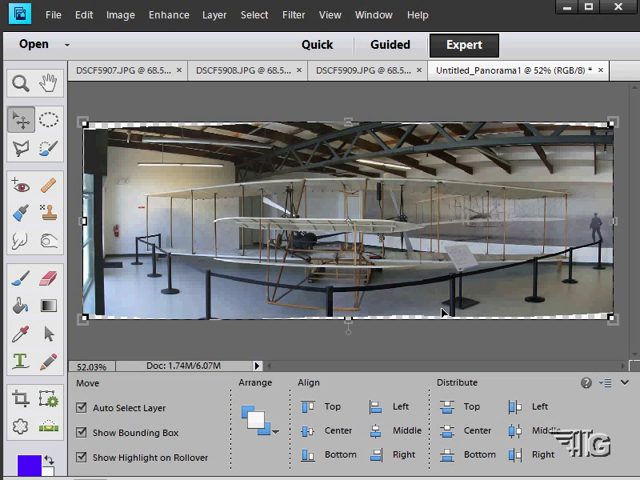
mouse_move(592, 81)
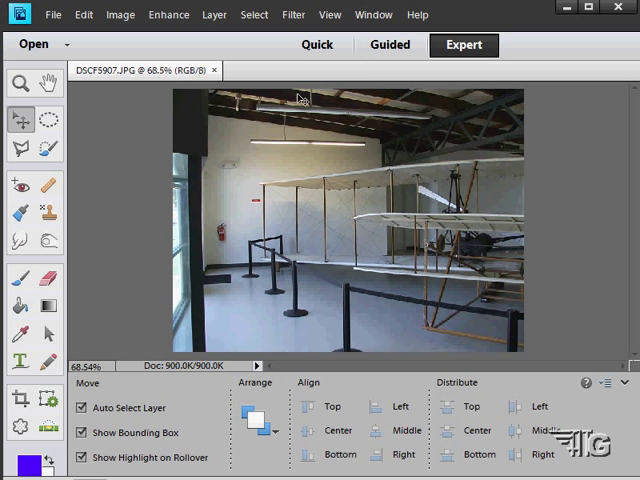
Step: Open DSCF5933.JPG, DSCF5934.JPG and DSCF5935.JPG through File > Open
click(53, 14)
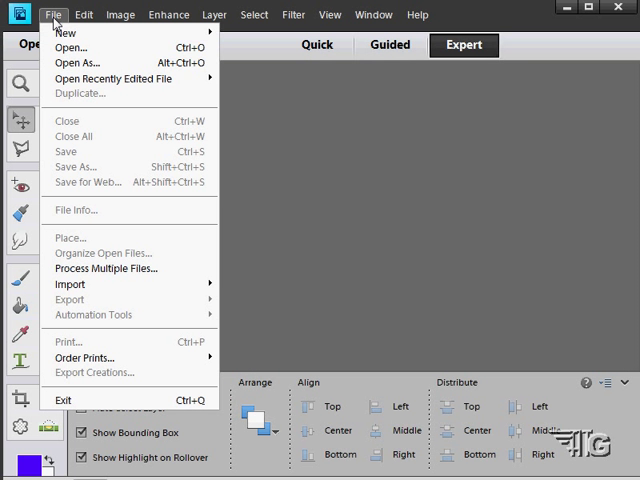
click(71, 47)
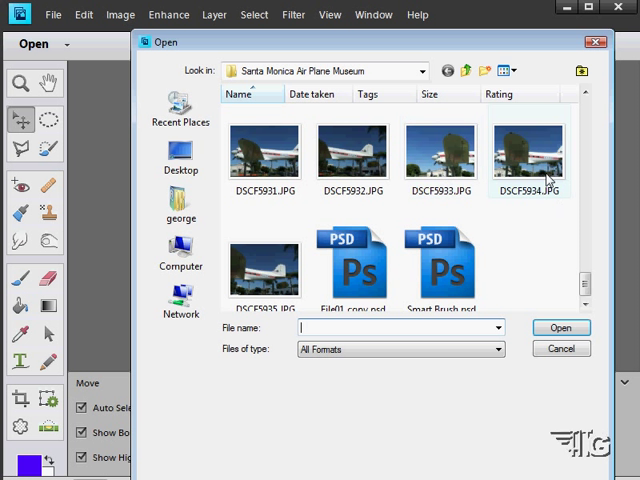
mouse_move(433, 207)
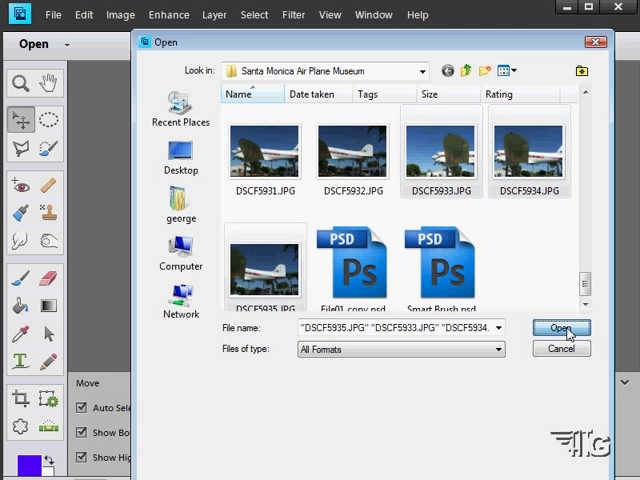
click(561, 327)
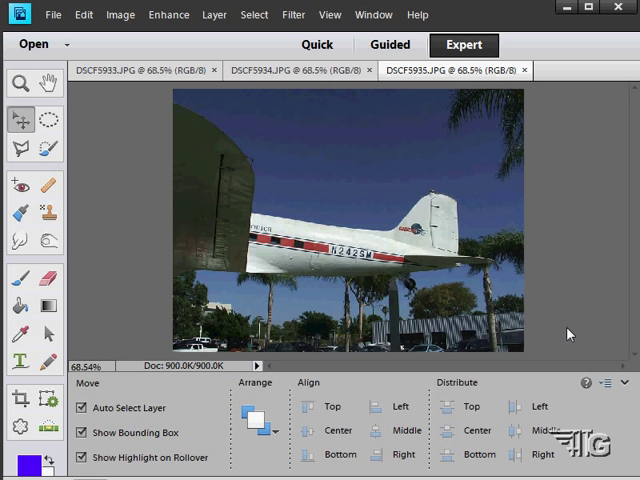
Step: View DSCF5933, DSCF5935 and DSCF5934 in turn, ending on DSCF5934.JPG
click(300, 70)
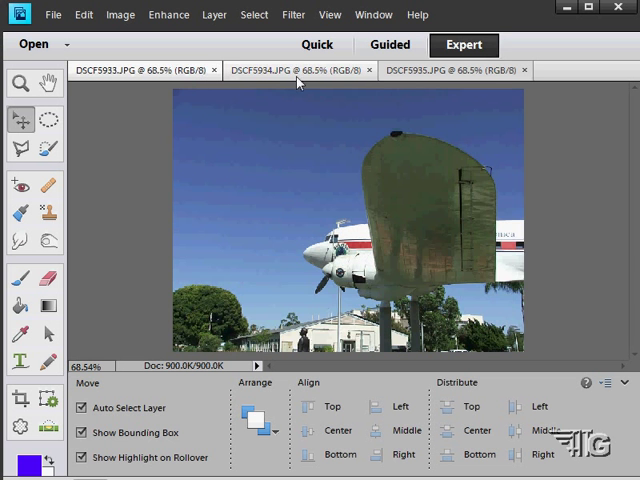
click(445, 69)
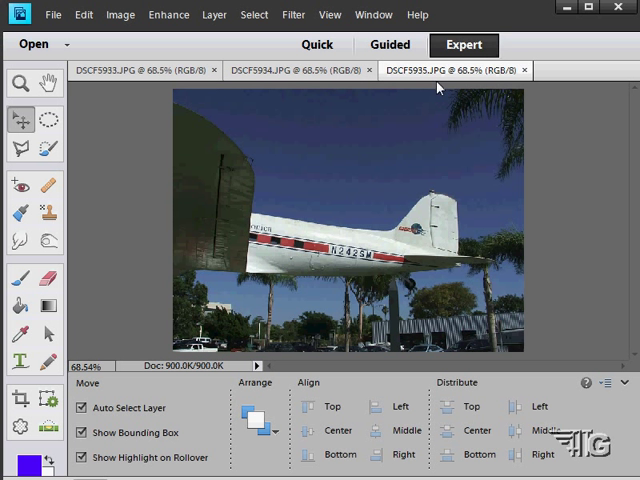
click(300, 70)
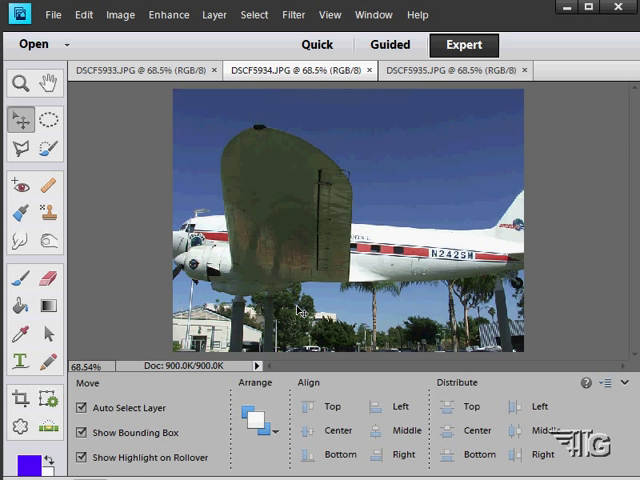
mouse_move(325, 335)
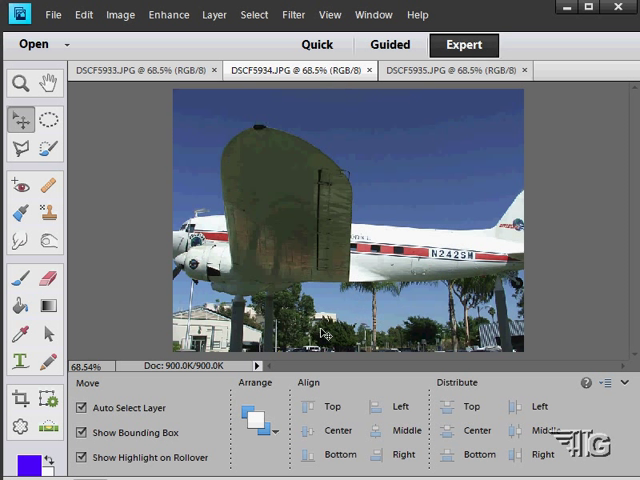
mouse_move(447, 282)
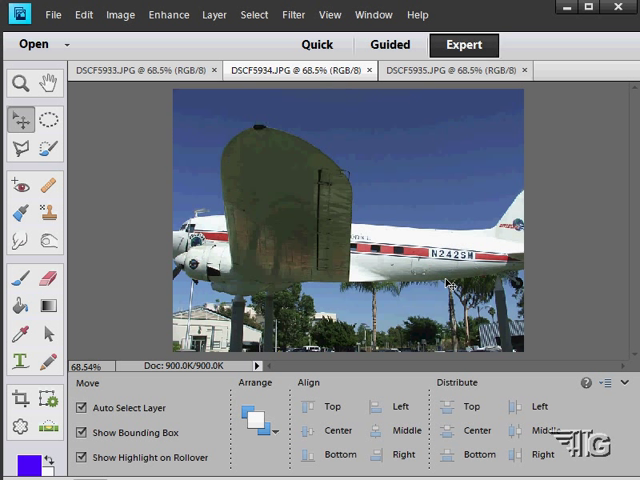
mouse_move(112, 142)
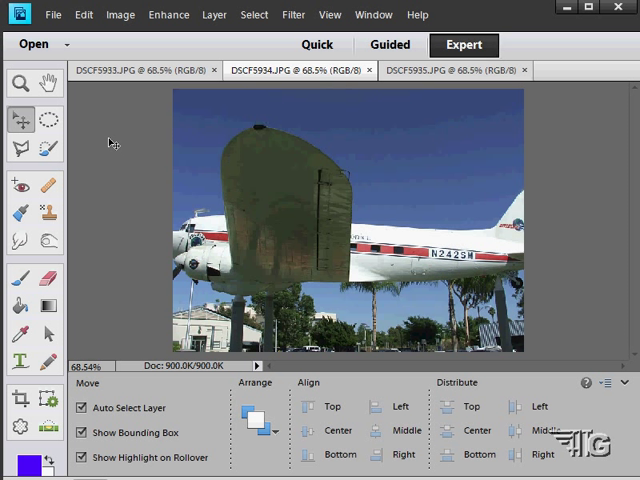
click(186, 14)
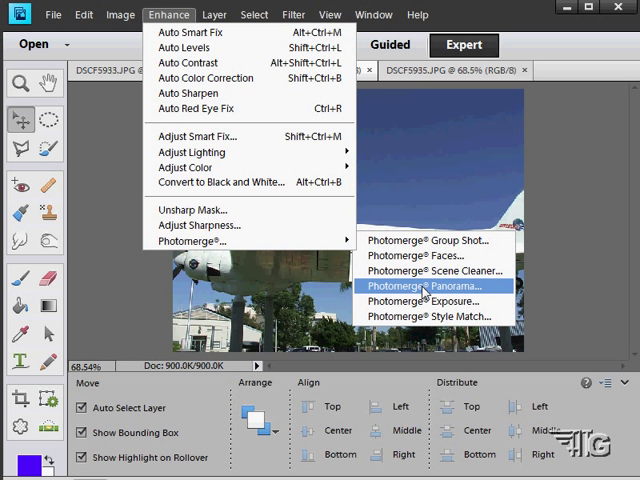
Step: Launch Photomerge Panorama and add the three open airplane photos as sources
click(430, 288)
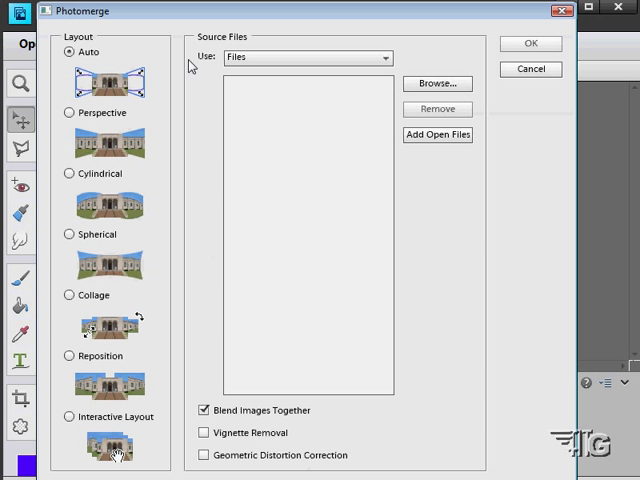
click(437, 134)
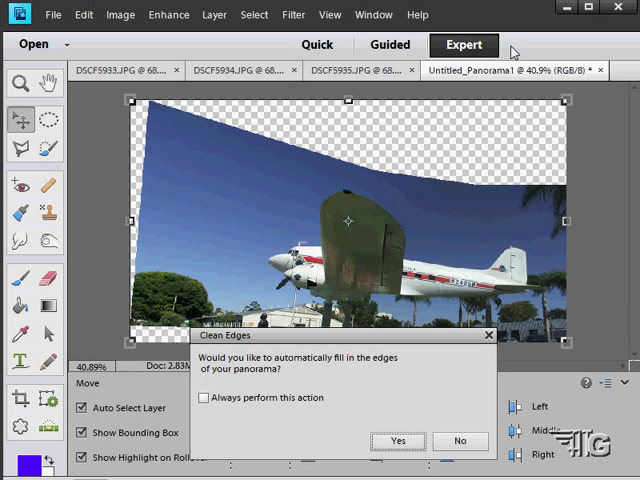
mouse_move(372, 343)
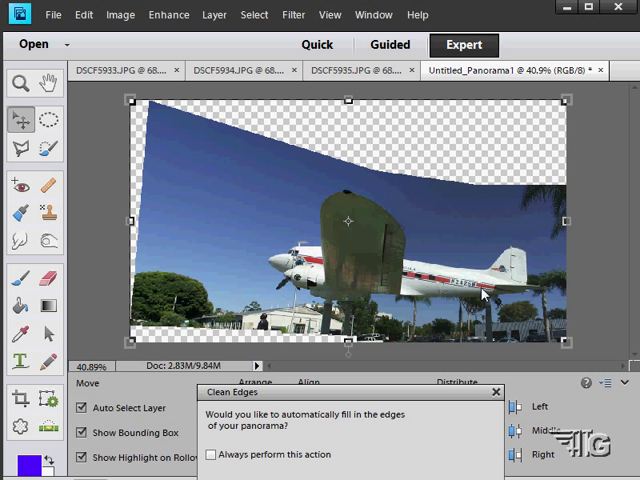
mouse_move(286, 250)
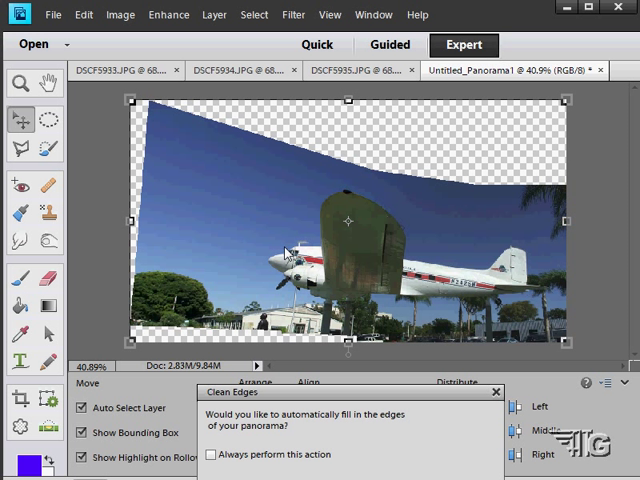
mouse_move(343, 190)
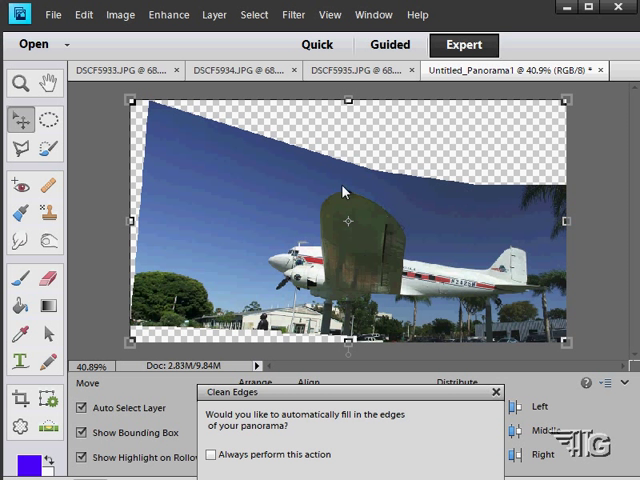
mouse_move(494, 295)
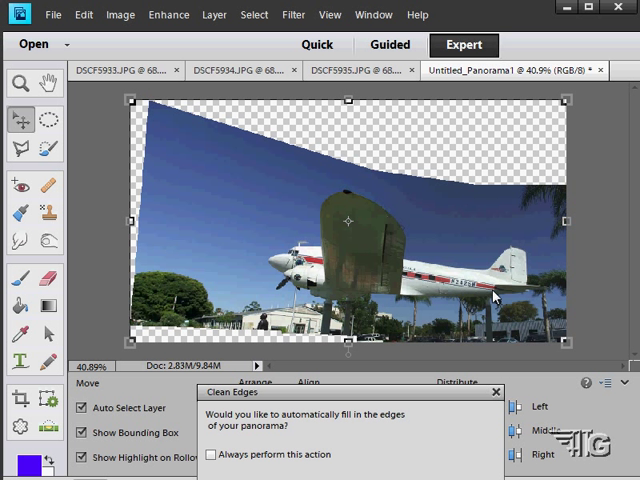
mouse_move(347, 293)
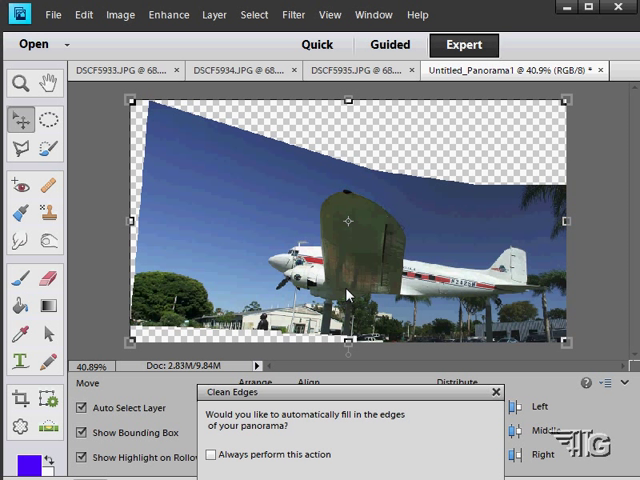
mouse_move(378, 281)
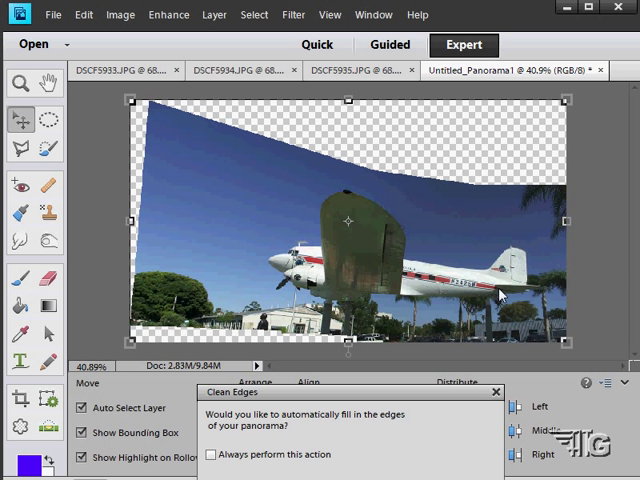
mouse_move(440, 315)
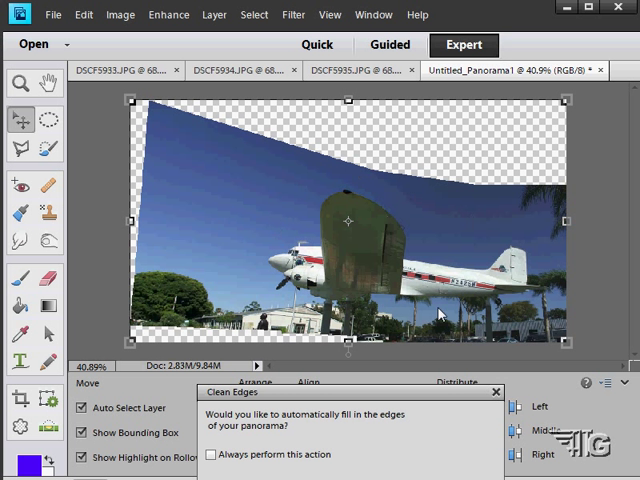
mouse_move(359, 258)
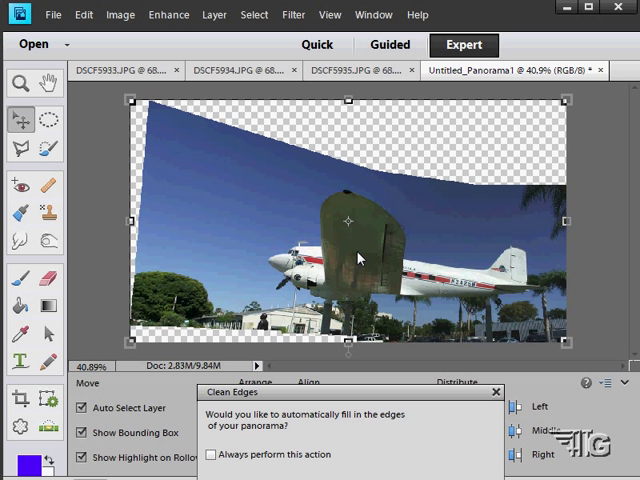
mouse_move(190, 277)
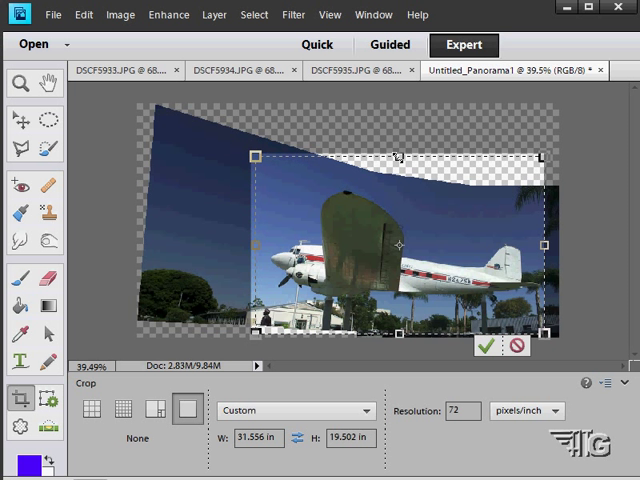
Step: Commit a tight crop around the plane, reducing the panorama to 9.13M
click(487, 347)
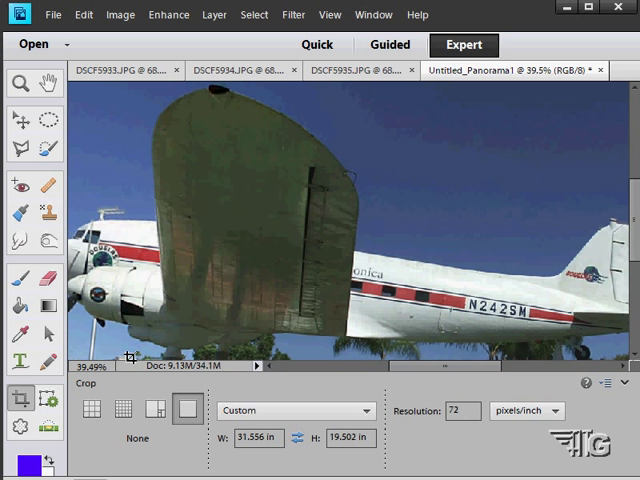
Step: Zoom out to 25% with the Zoom tool to see the whole cropped airplane panorama
click(20, 82)
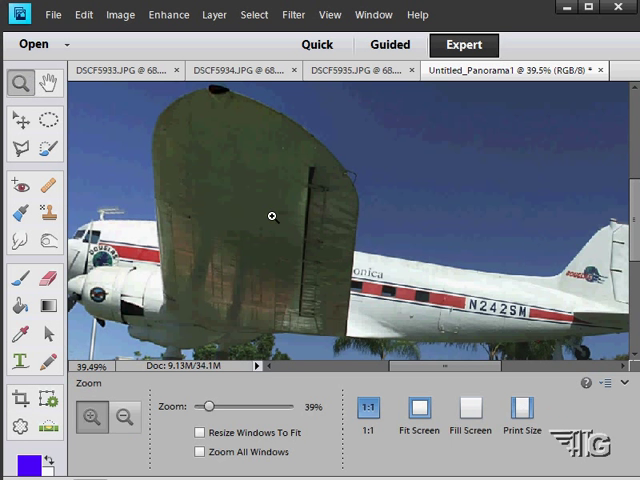
click(124, 417)
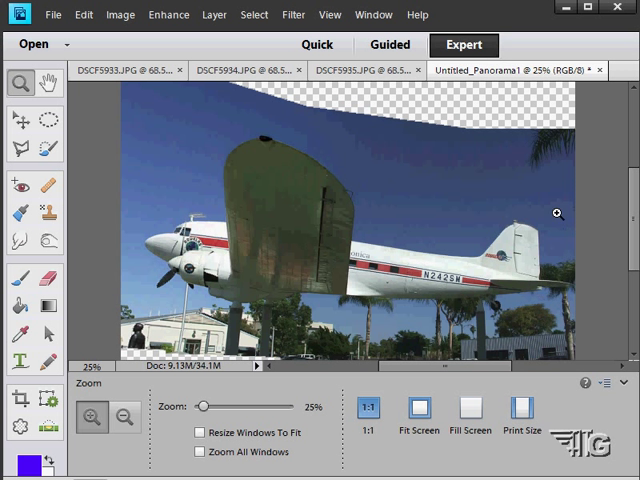
mouse_move(188, 132)
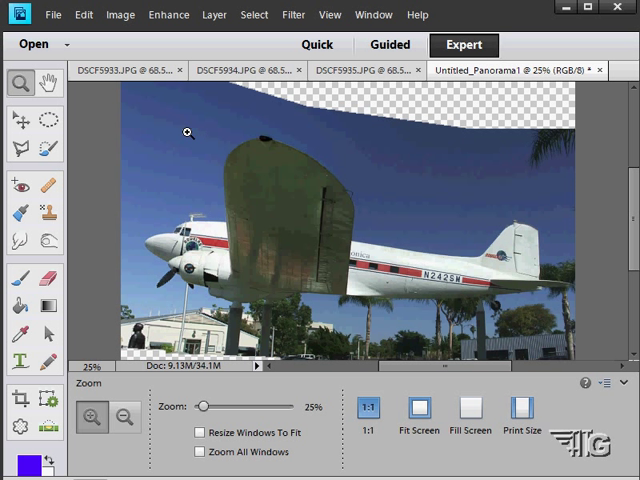
mouse_move(200, 130)
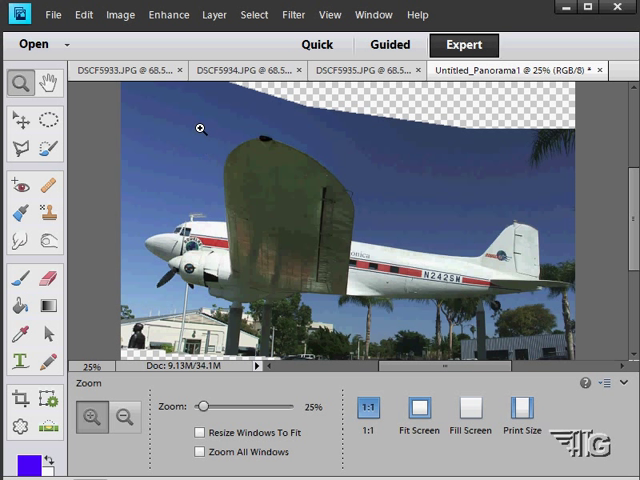
mouse_move(303, 117)
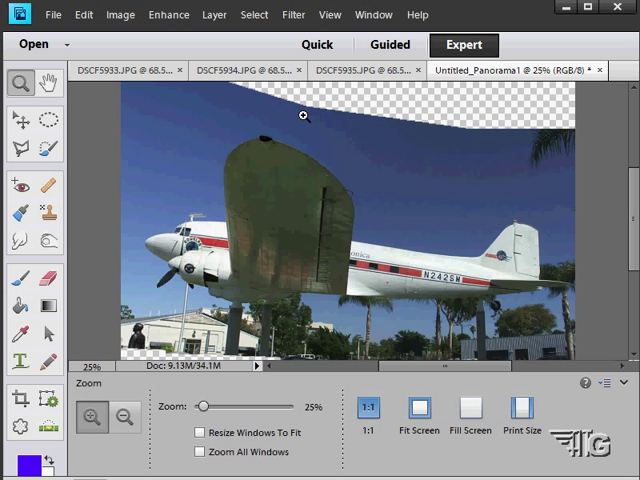
mouse_move(485, 137)
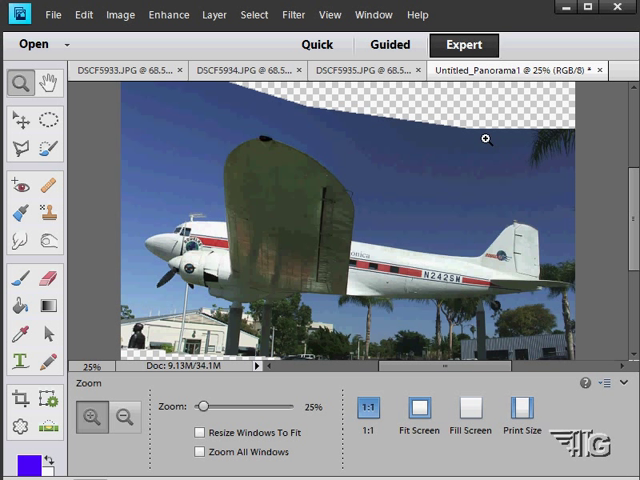
mouse_move(481, 194)
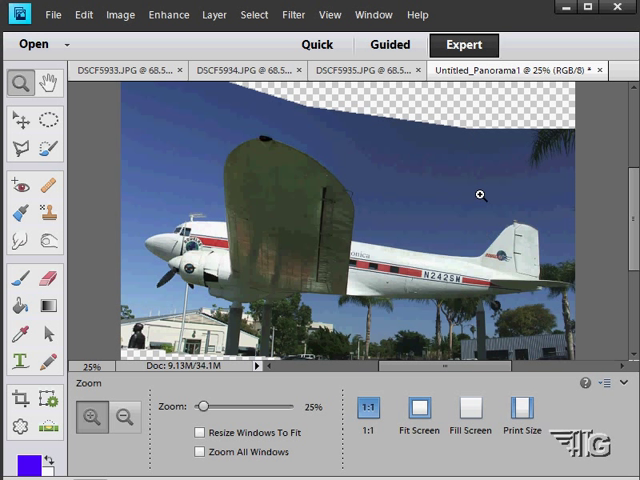
mouse_move(443, 300)
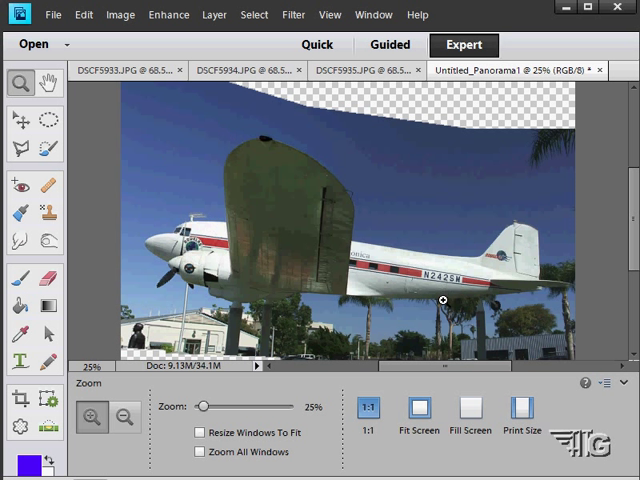